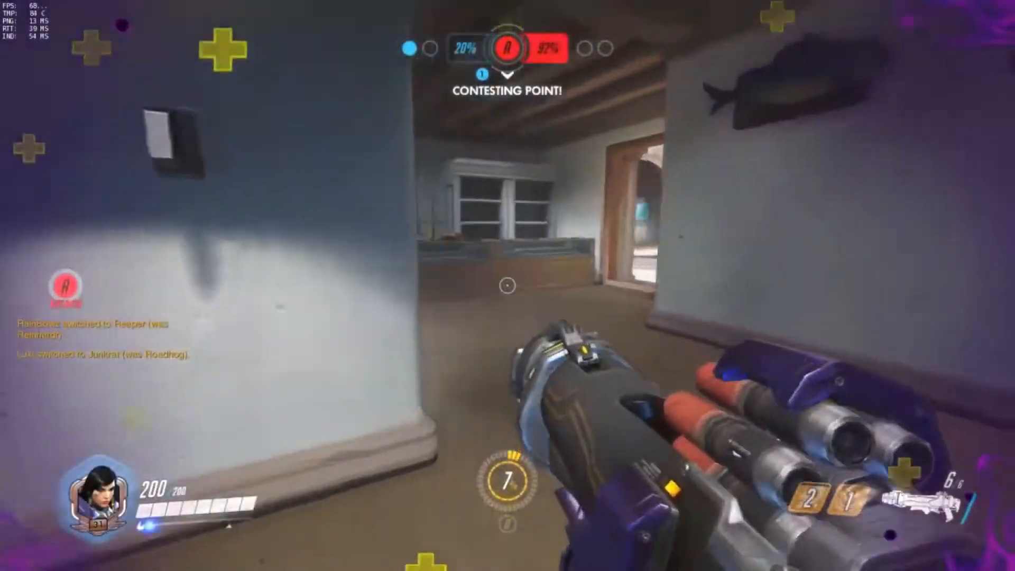
- Return to the Ilios: Well attack spawn and bring up hero selection with Pharah still chosen
click(508, 285)
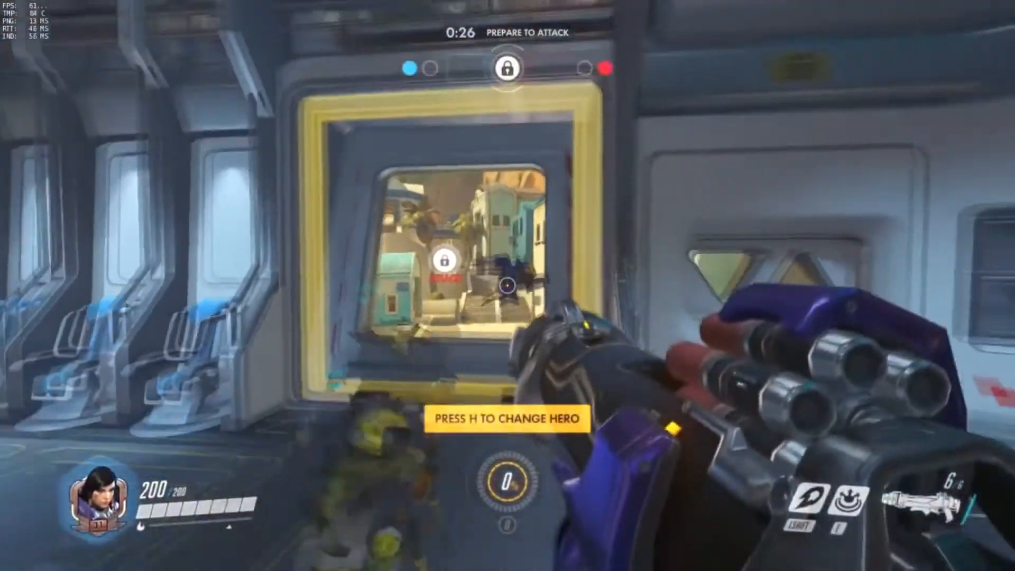
key(h)
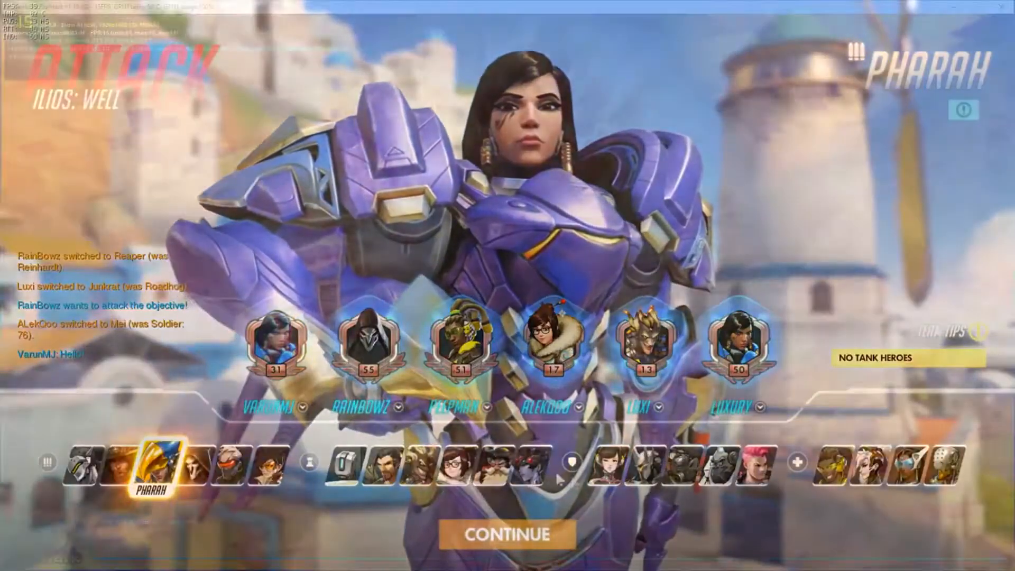